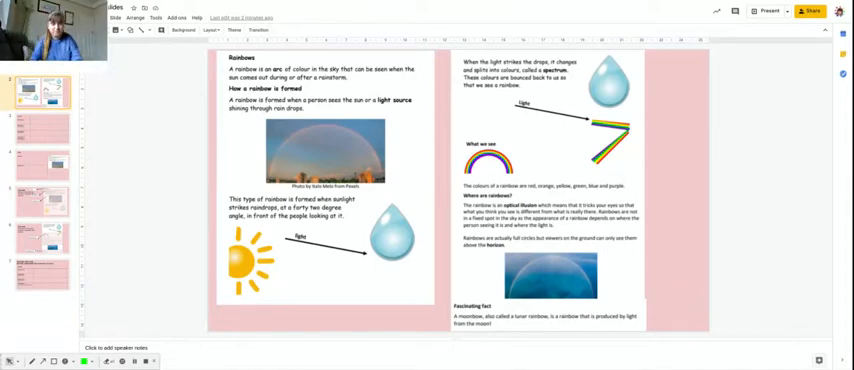
Step: Go to slide 3, the blank structure table with Heading, Introduction and Subheadings rows
click(37, 130)
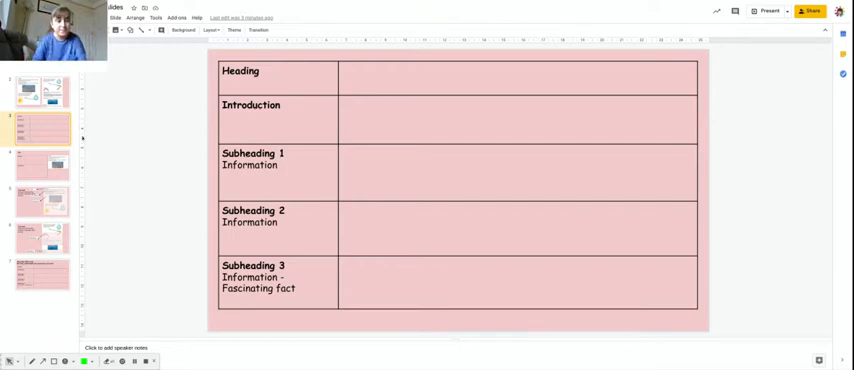
Step: Go to slide 4, the I do: slide with the structure table
click(38, 165)
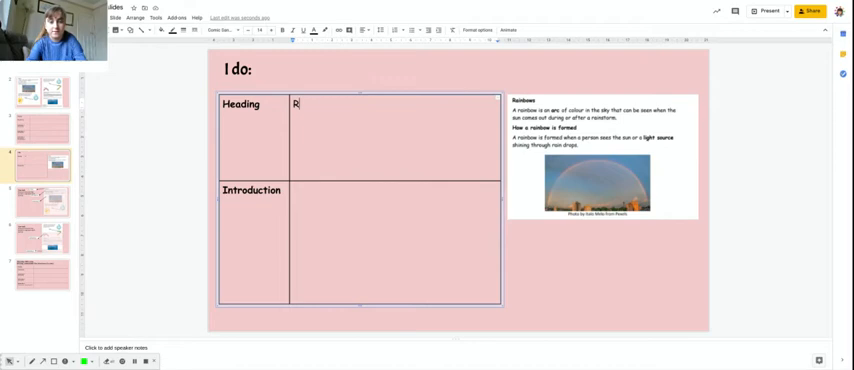
Step: Complete the heading 'Rainbows' in the table's Heading cell
text(ainbows)
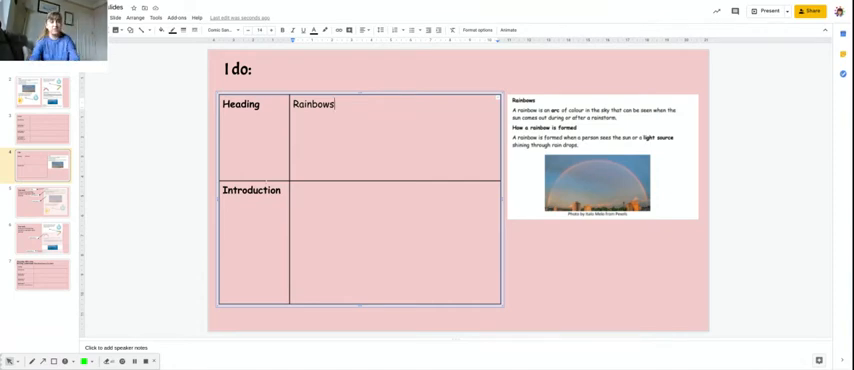
click(295, 190)
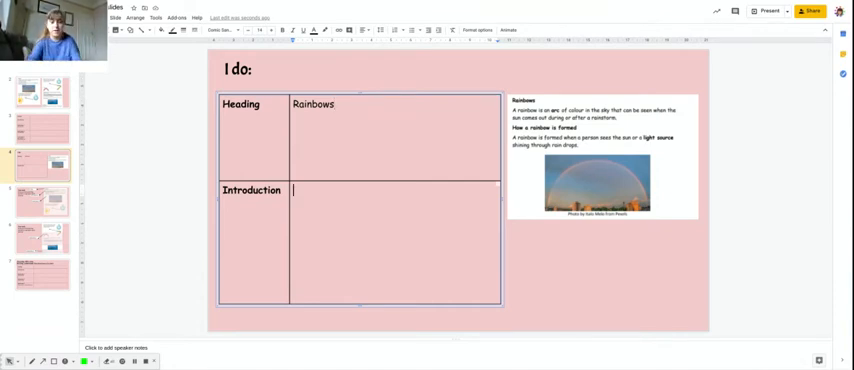
Step: Type the introduction key words 'Arc of colour', 'Sky' and 'Sun comes out after'
text(arc)
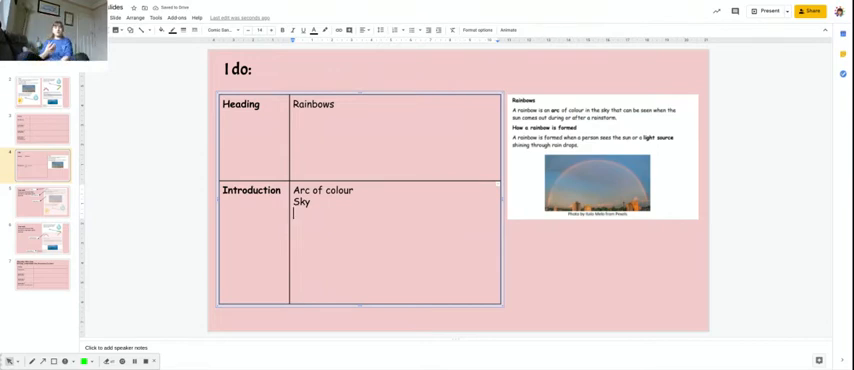
text(sun)
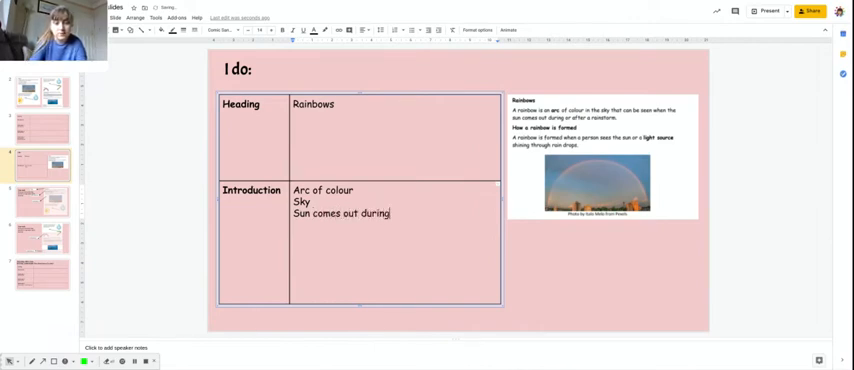
text(/afte)
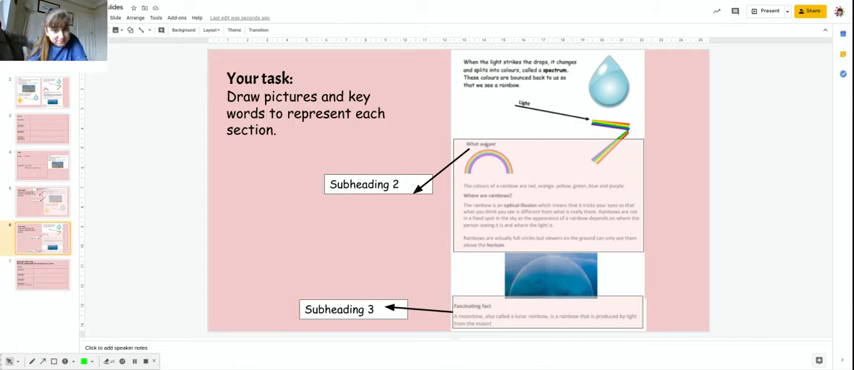
mouse_move(450, 148)
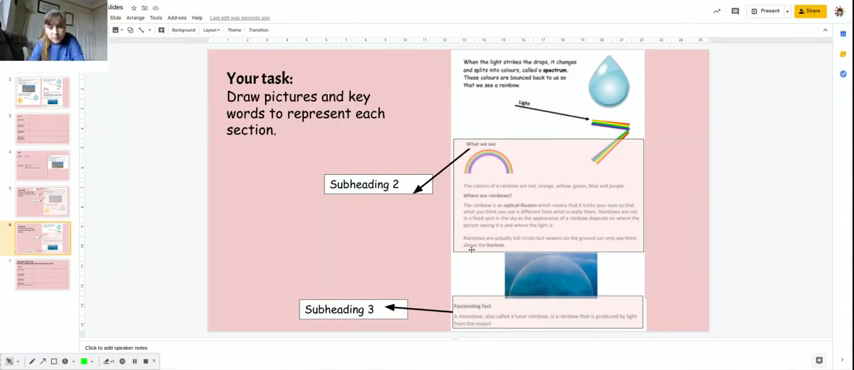
Step: Select the What we see text block on the Your task slide
click(550, 207)
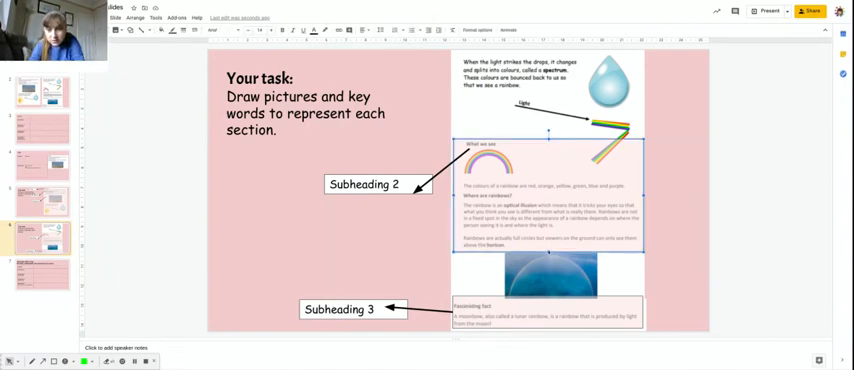